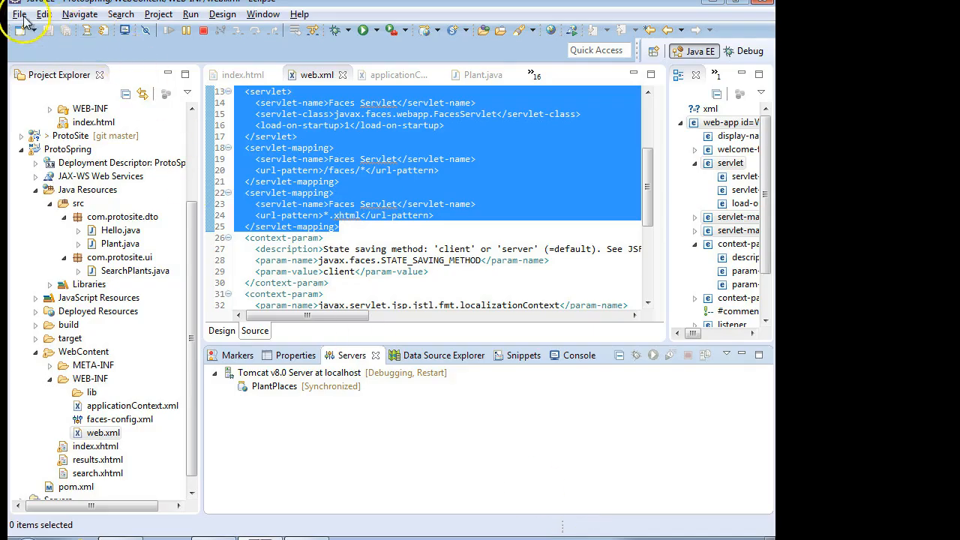
Step: Start a new Dynamic Web Project, review its default facets, and finish the wizard
left_click(19, 14)
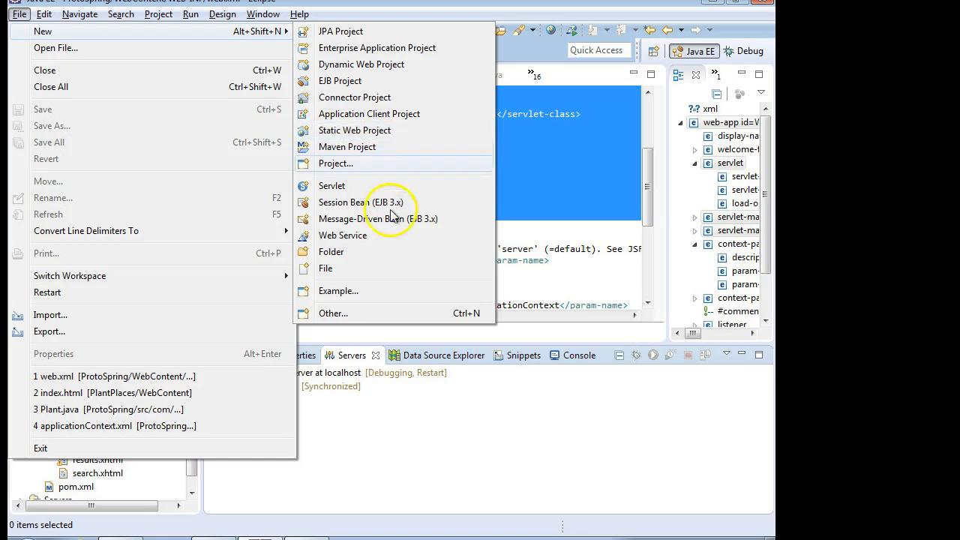
left_click(361, 64)
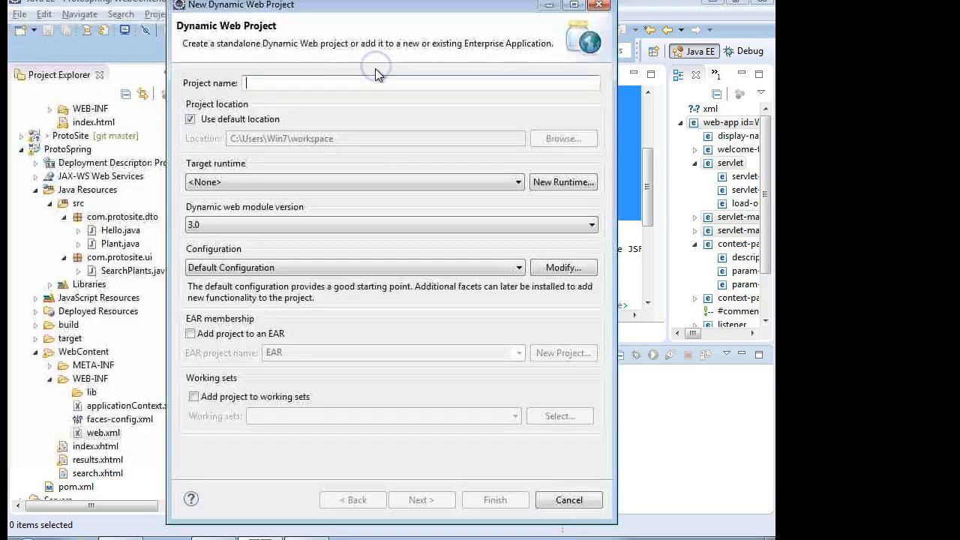
mouse_move(568, 411)
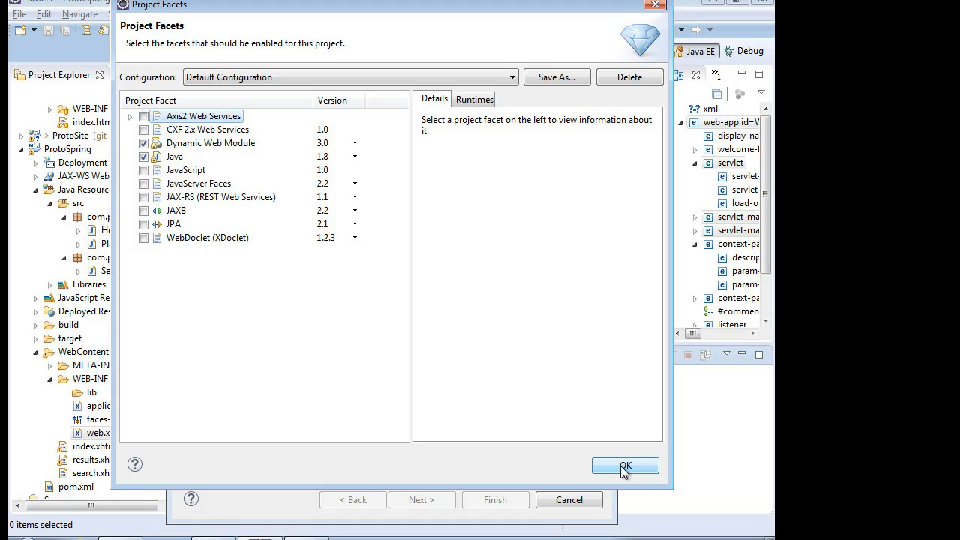
left_click(624, 465)
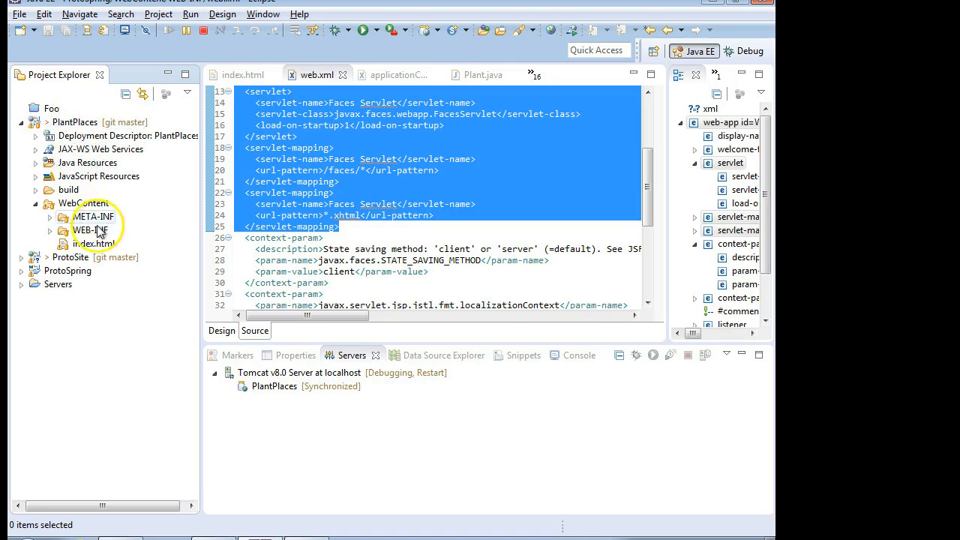
Step: Expand PlantPlaces' WEB-INF folder and open the PlantPlaces project Properties
left_click(50, 230)
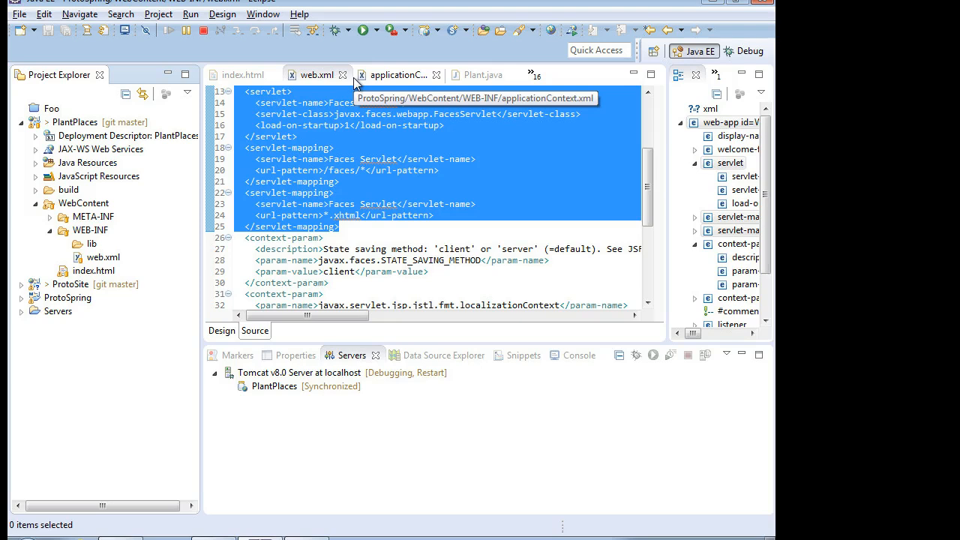
mouse_move(375, 60)
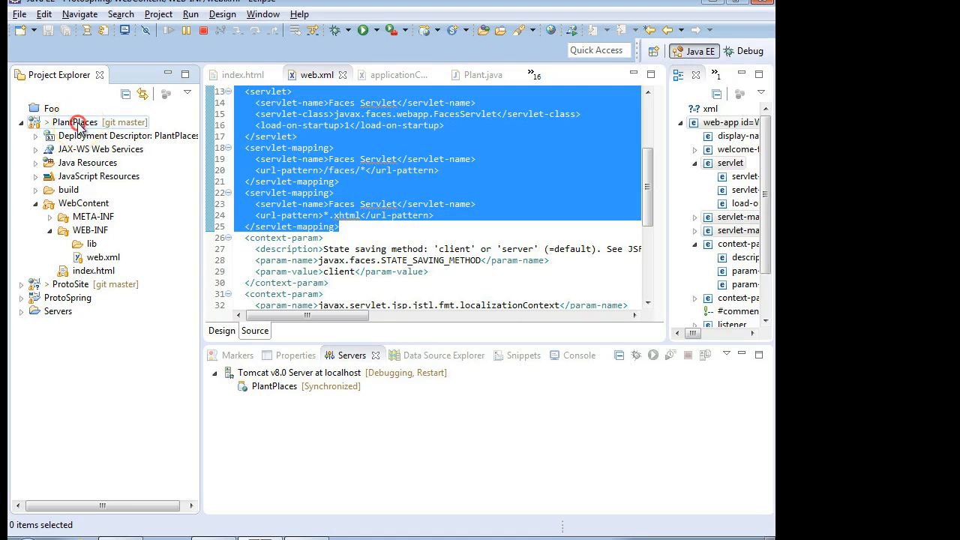
right_click(74, 122)
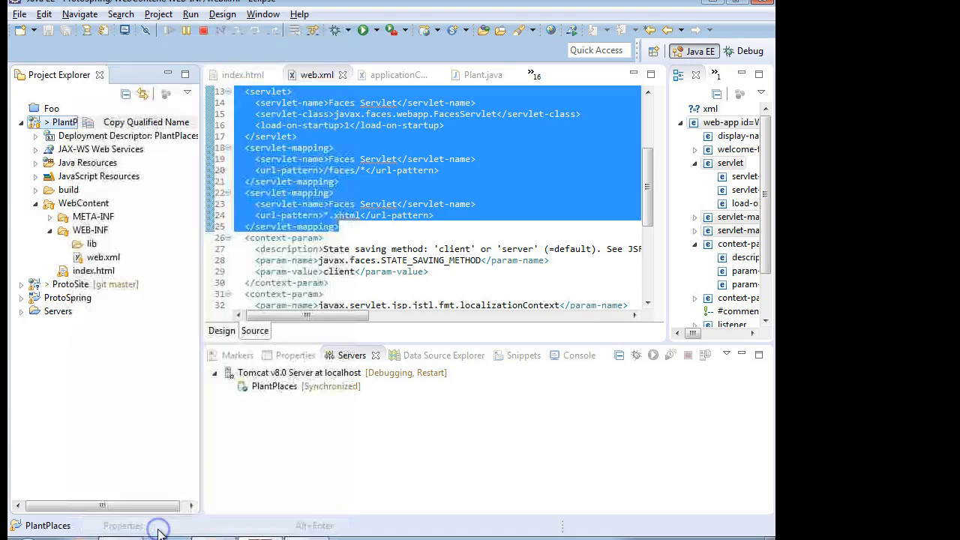
left_click(123, 525)
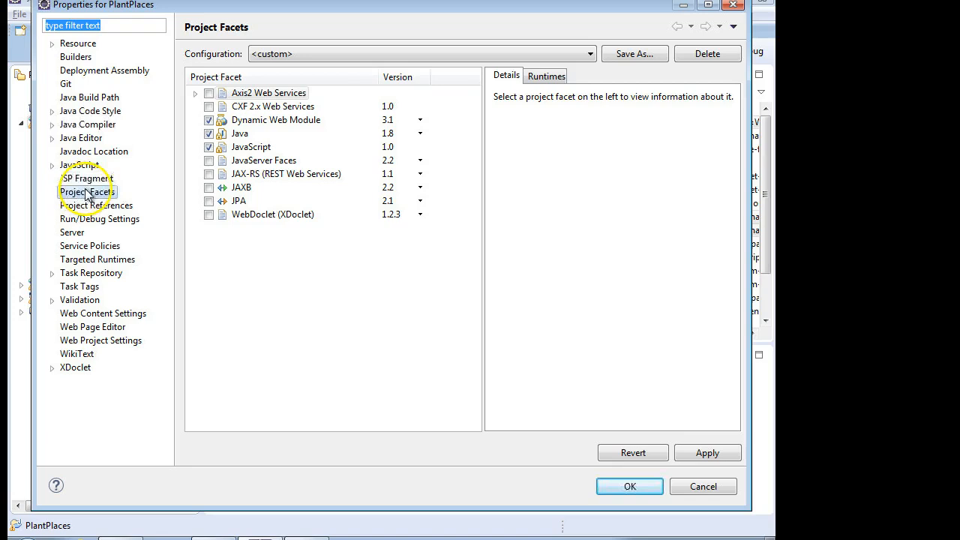
Step: Tick JavaServer Faces under Project Facets and open its further configuration settings
left_click(87, 192)
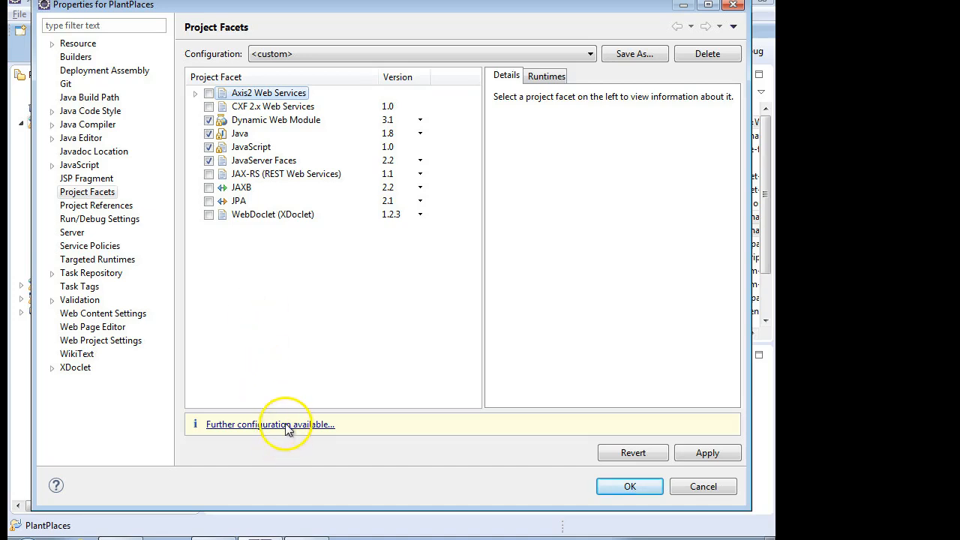
left_click(270, 424)
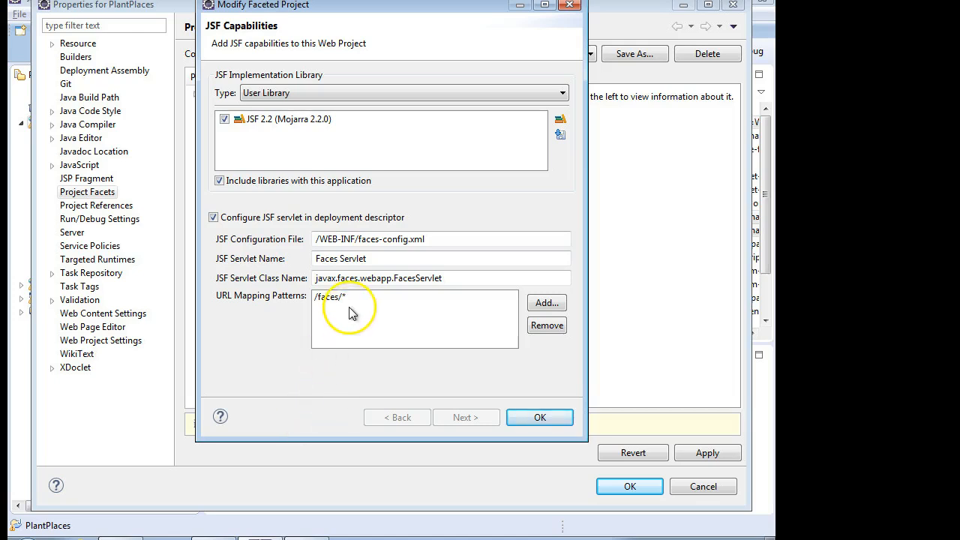
Step: Add a *.xhtml URL mapping pattern to the Faces Servlet and accept the JSF capabilities
left_click(330, 296)
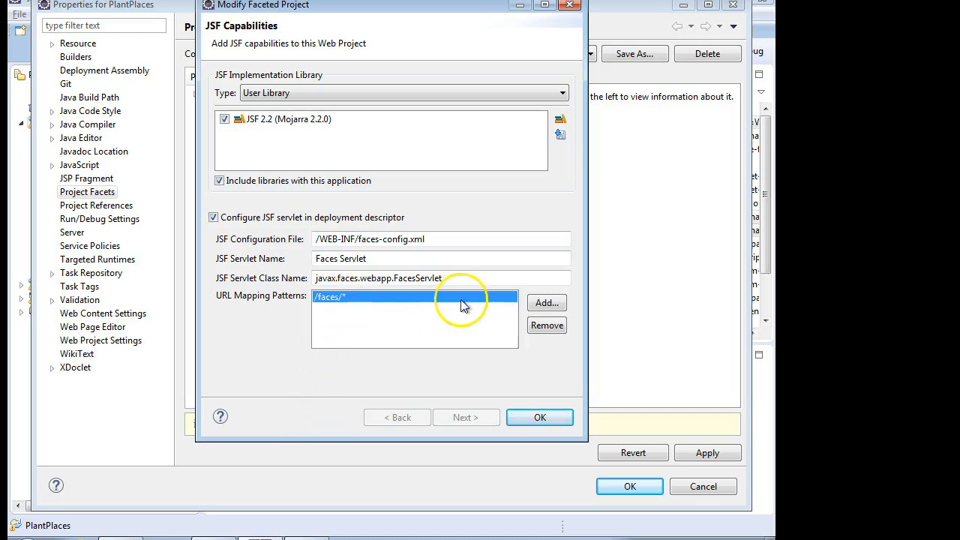
left_click(545, 303)
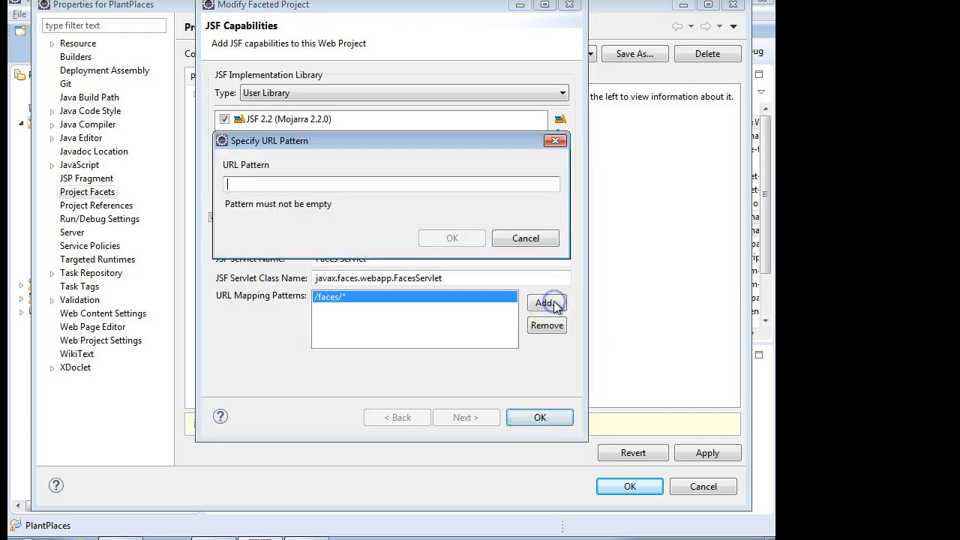
type("*")
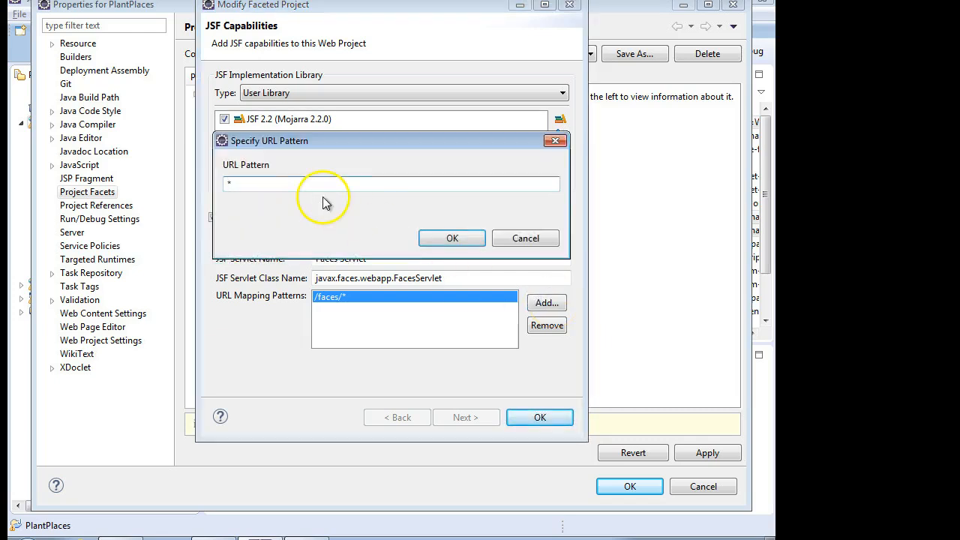
type(".xhtml")
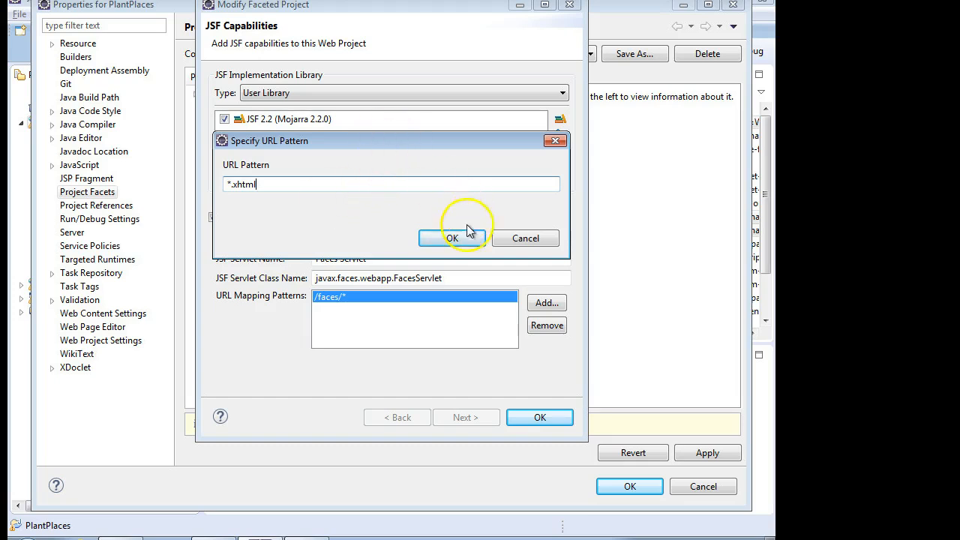
left_click(452, 238)
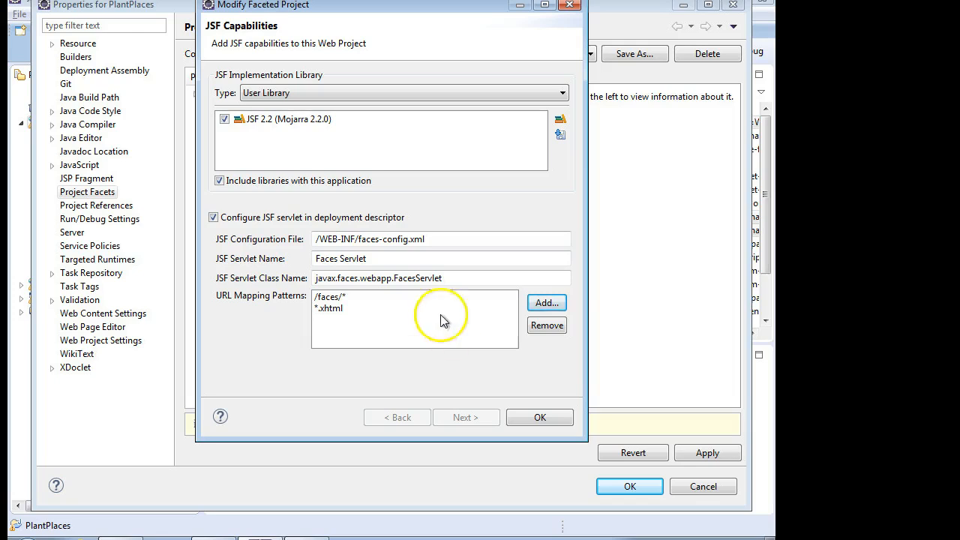
double_click(390, 239)
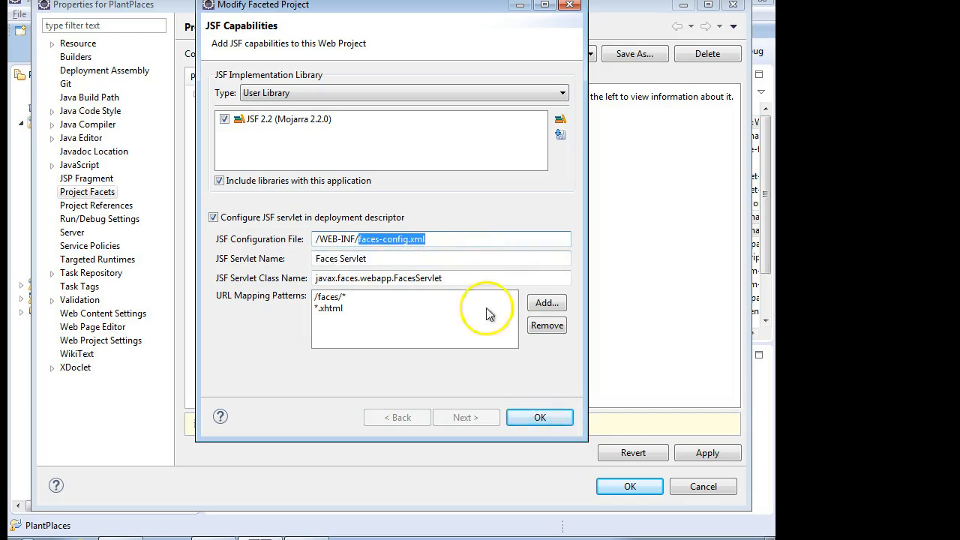
left_click(539, 417)
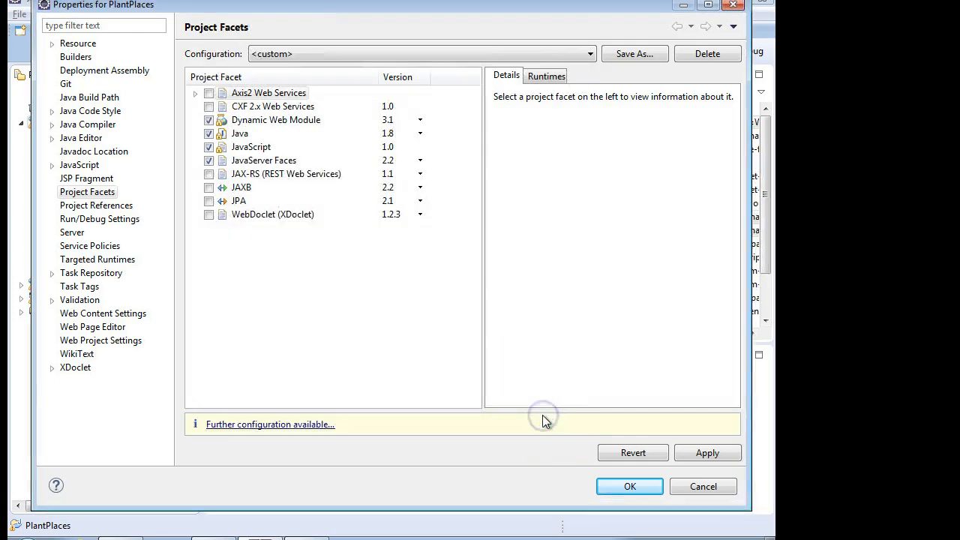
mouse_move(600, 390)
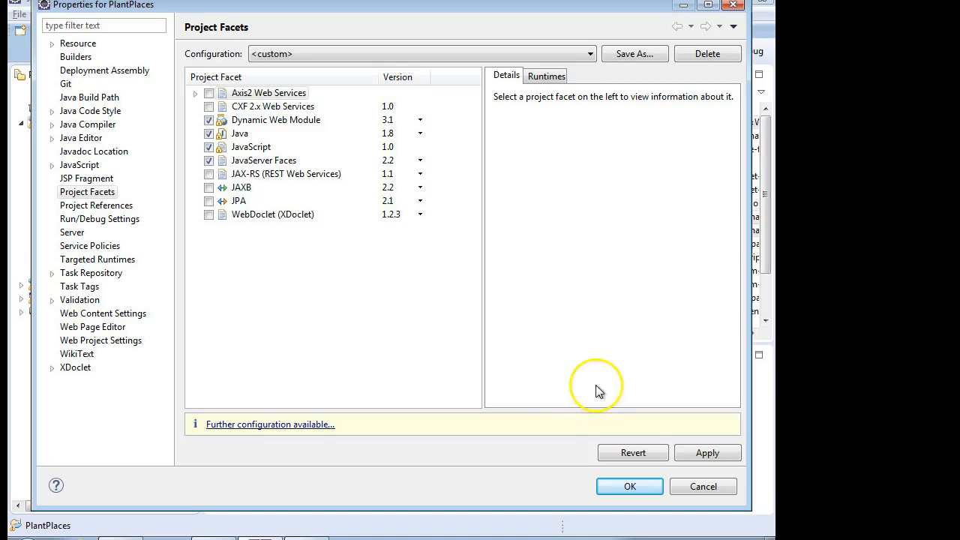
Step: Apply the JavaServer Faces 2.2 facet and select the generated faces-config.xml
left_click(629, 486)
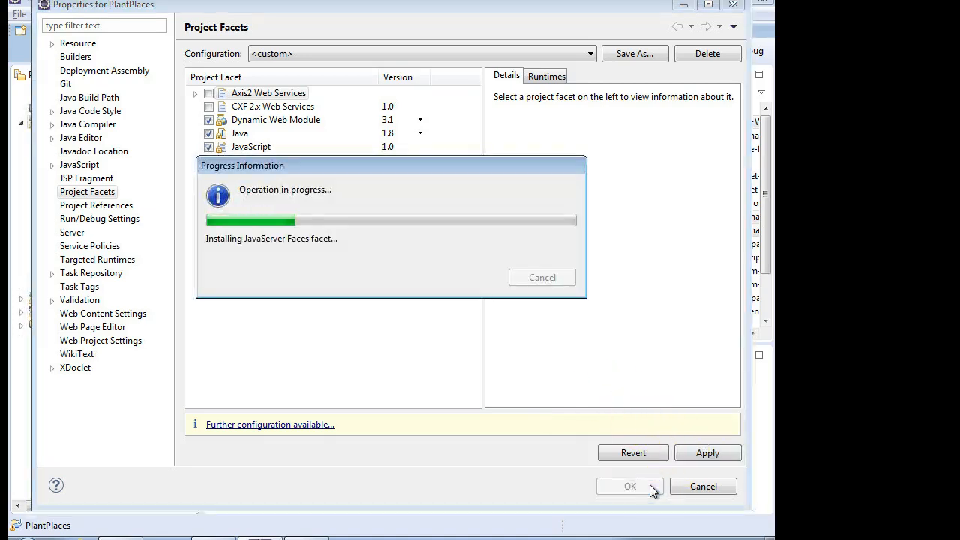
left_click(629, 486)
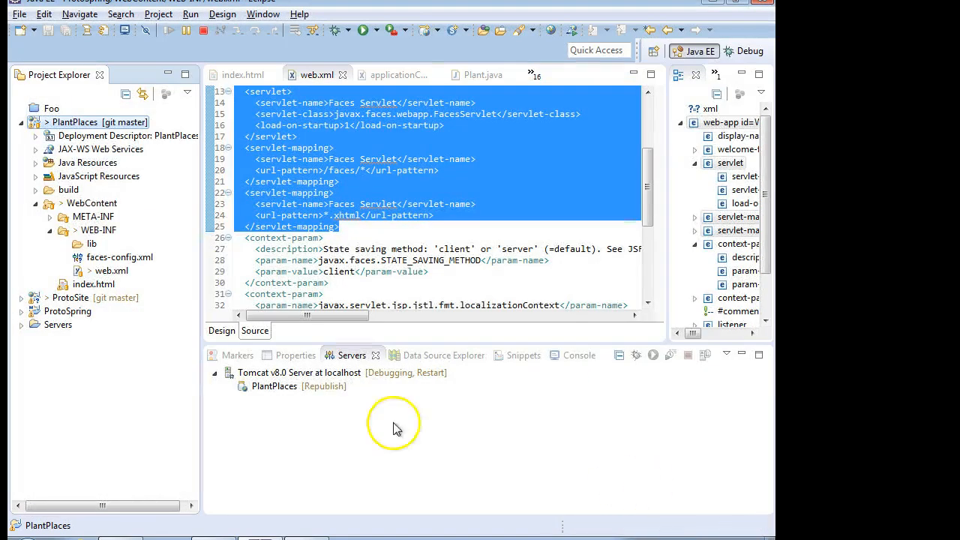
left_click(120, 258)
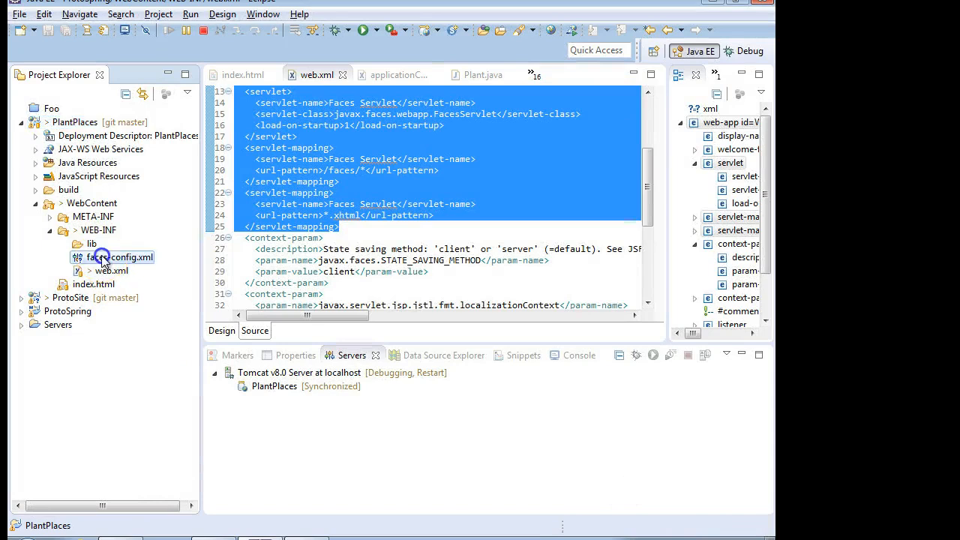
Step: Open faces-config.xml in its Source view, then select web.xml in Project Explorer
double_click(118, 256)
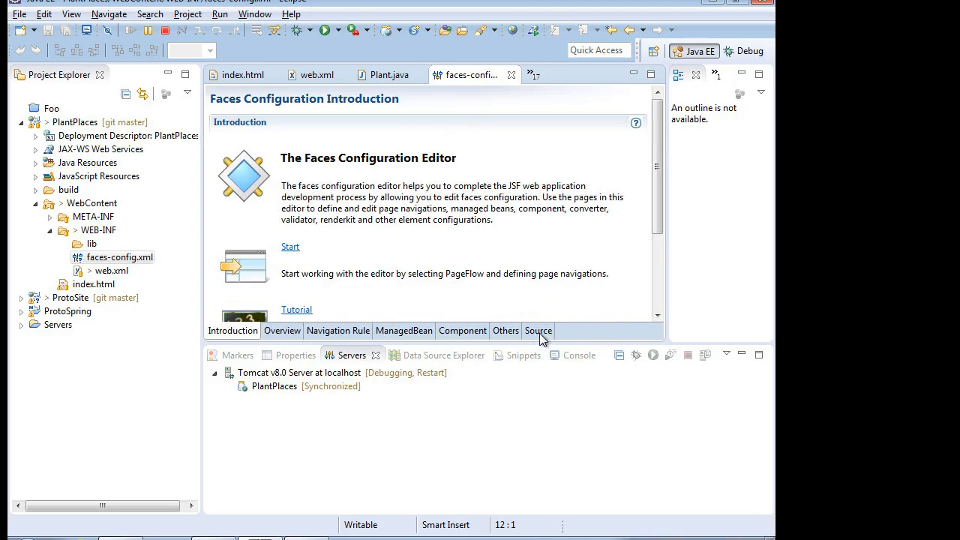
left_click(537, 330)
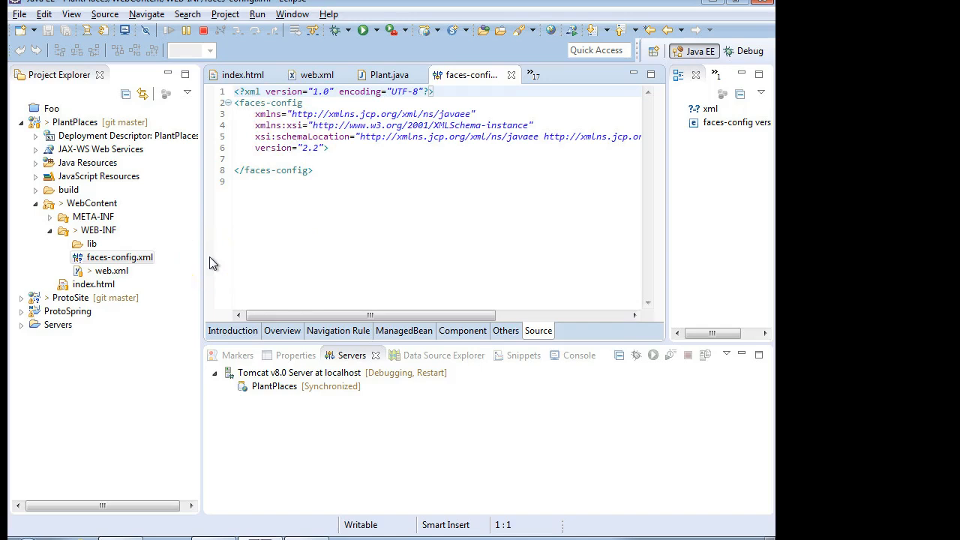
left_click(110, 270)
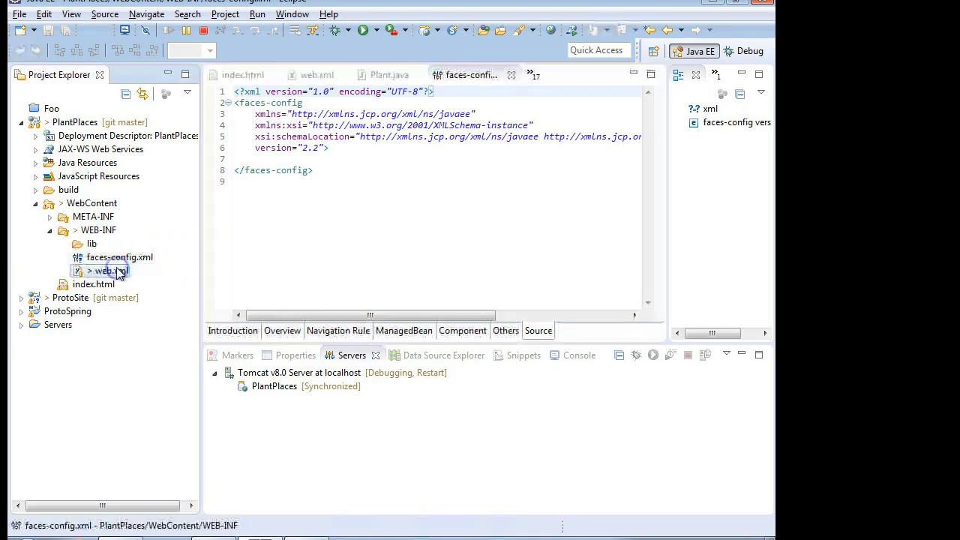
Step: Open web.xml and scroll through the Faces Servlet's /faces/* and *.xhtml mappings
double_click(110, 270)
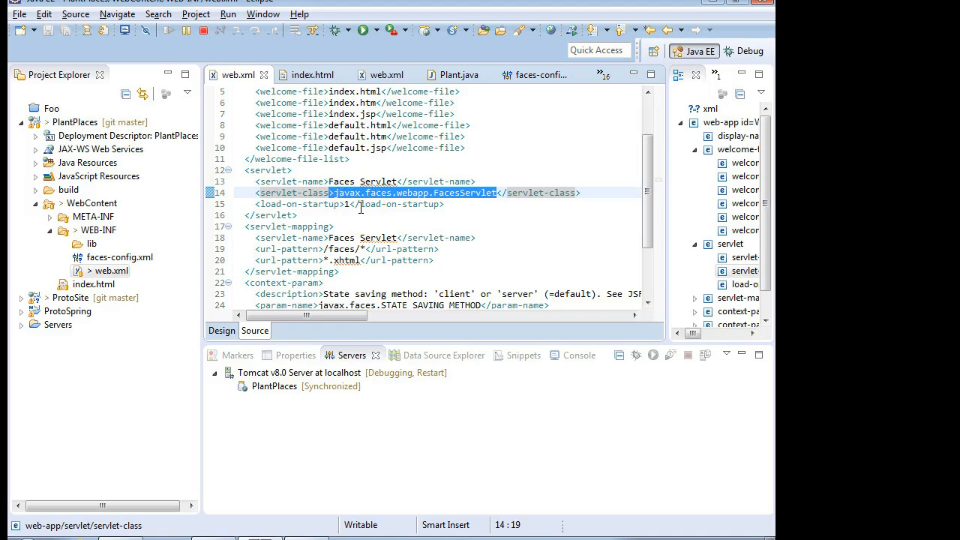
scroll("down", 3)
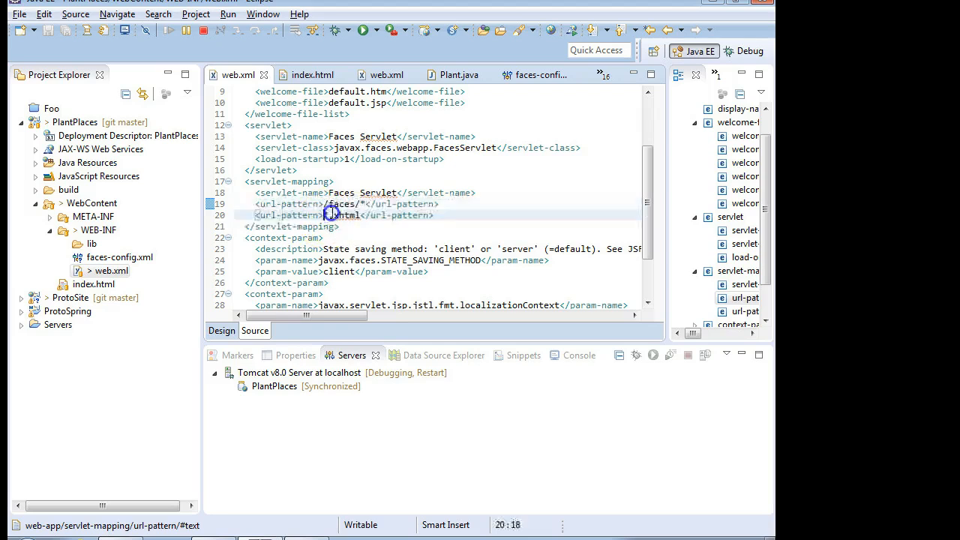
double_click(345, 215)
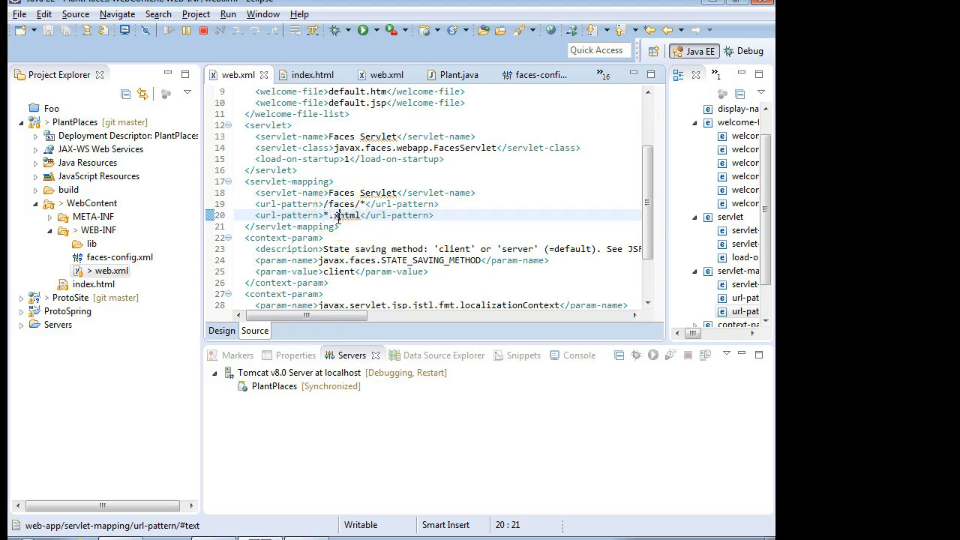
mouse_move(343, 216)
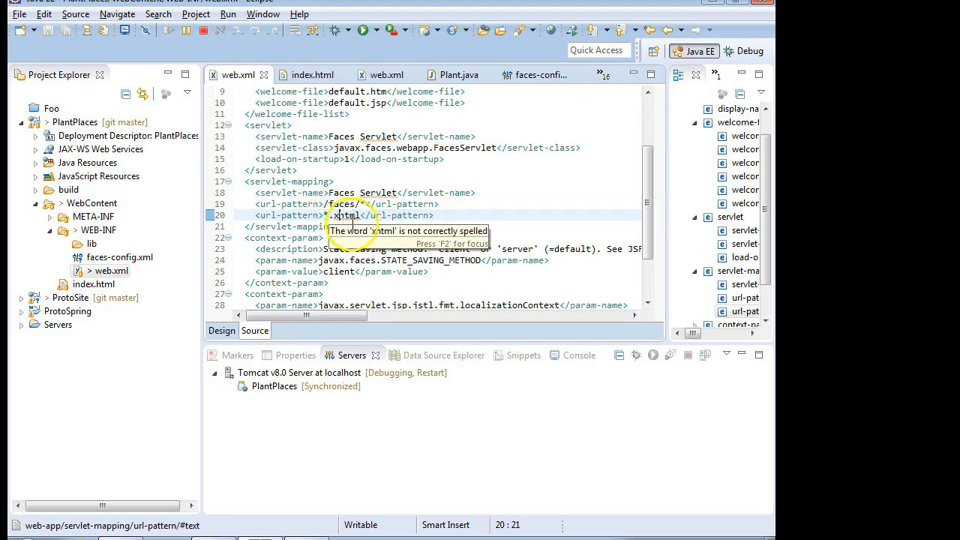
mouse_move(540, 190)
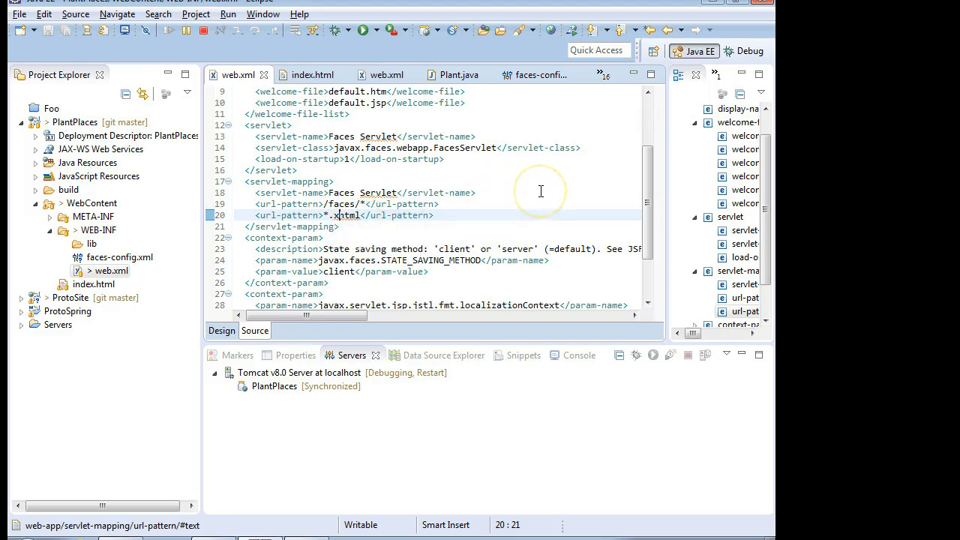
scroll("down", 3)
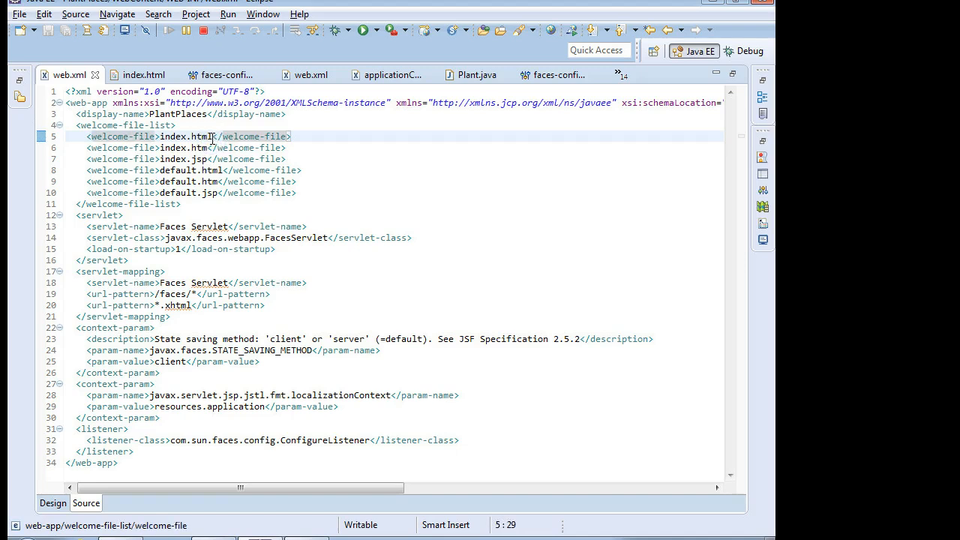
Step: Place the cursor on the index.html welcome-file line to add index.xhtml above it
left_click(208, 148)
type("x")
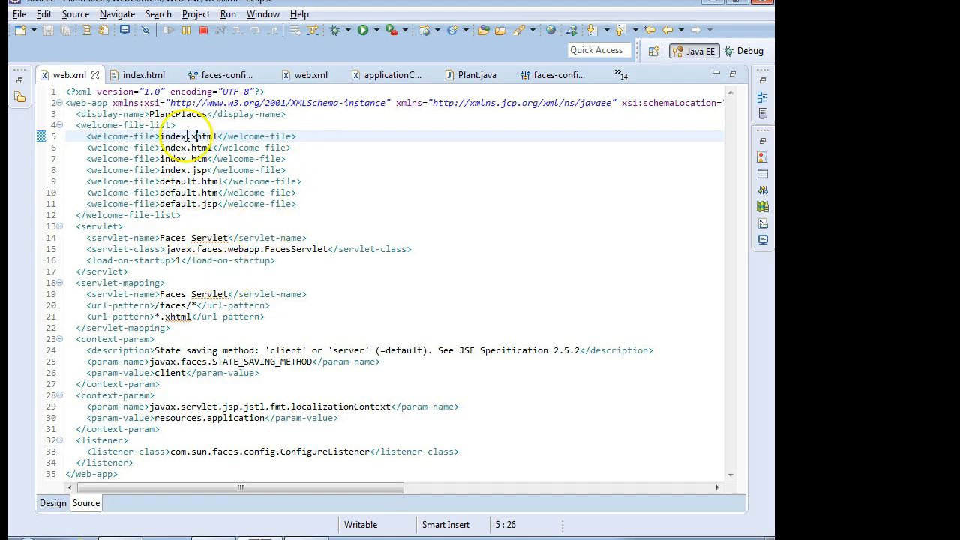
double_click(189, 136)
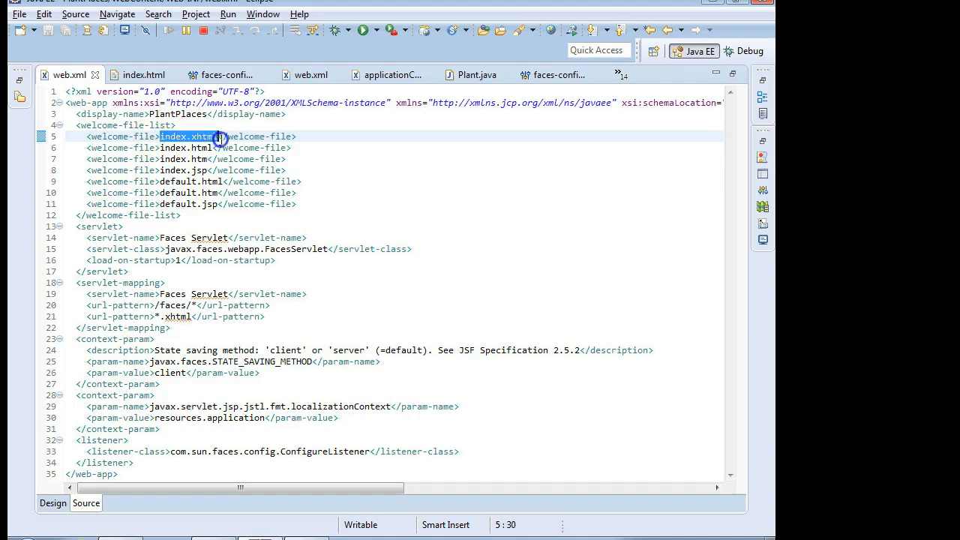
left_click(219, 137)
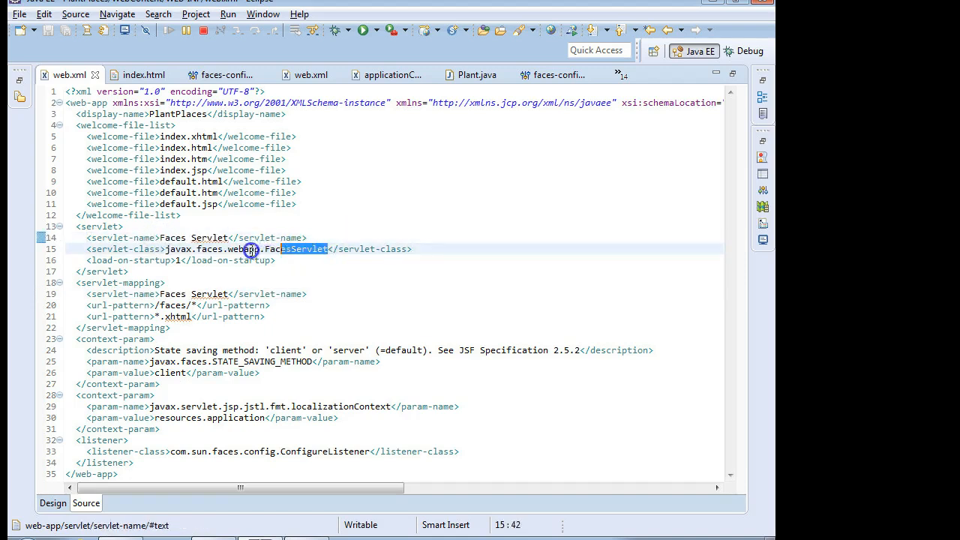
mouse_move(251, 249)
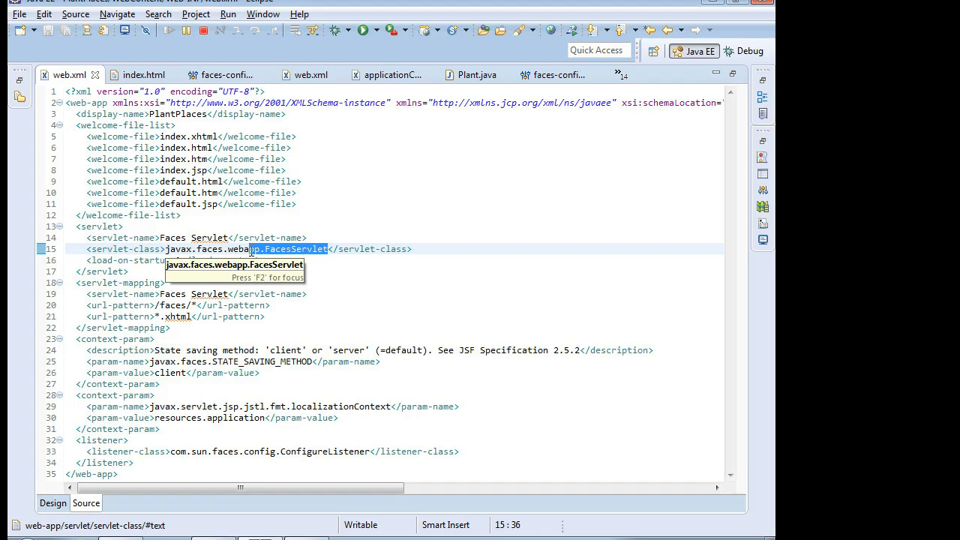